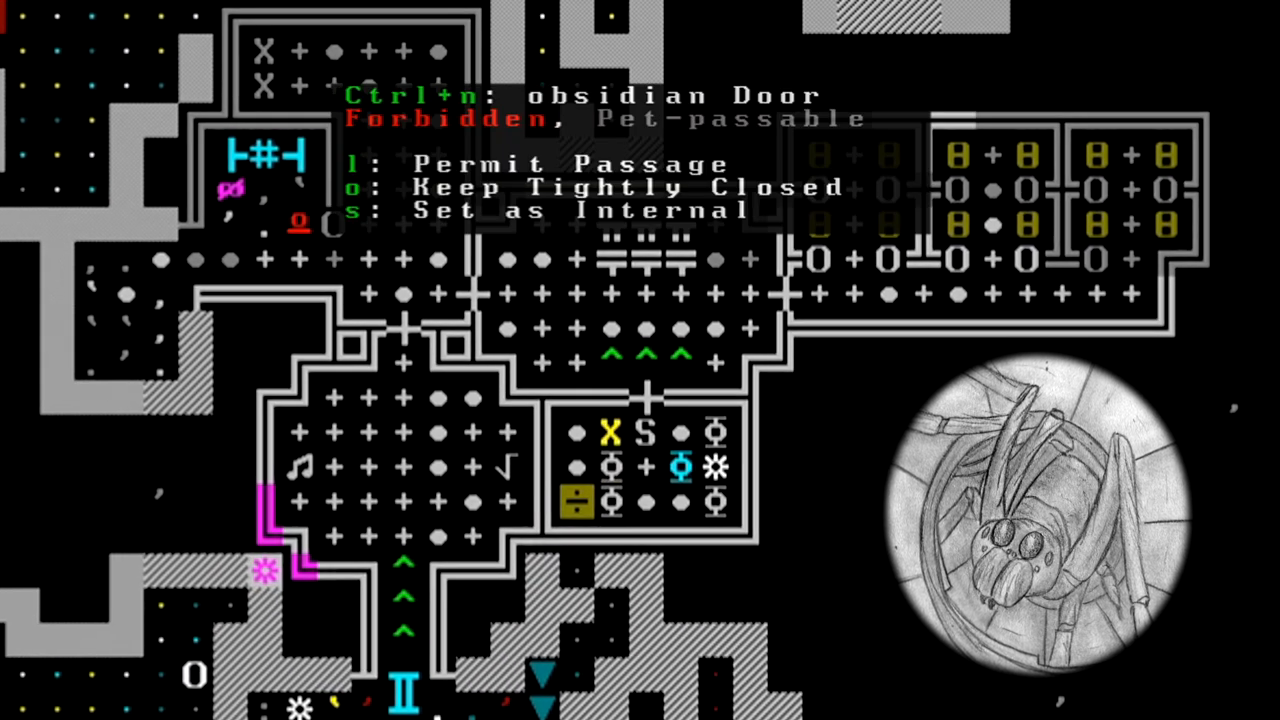
Move the view to the surface, where the 'vile force of darkness has arrived' alert appears.
key("l")
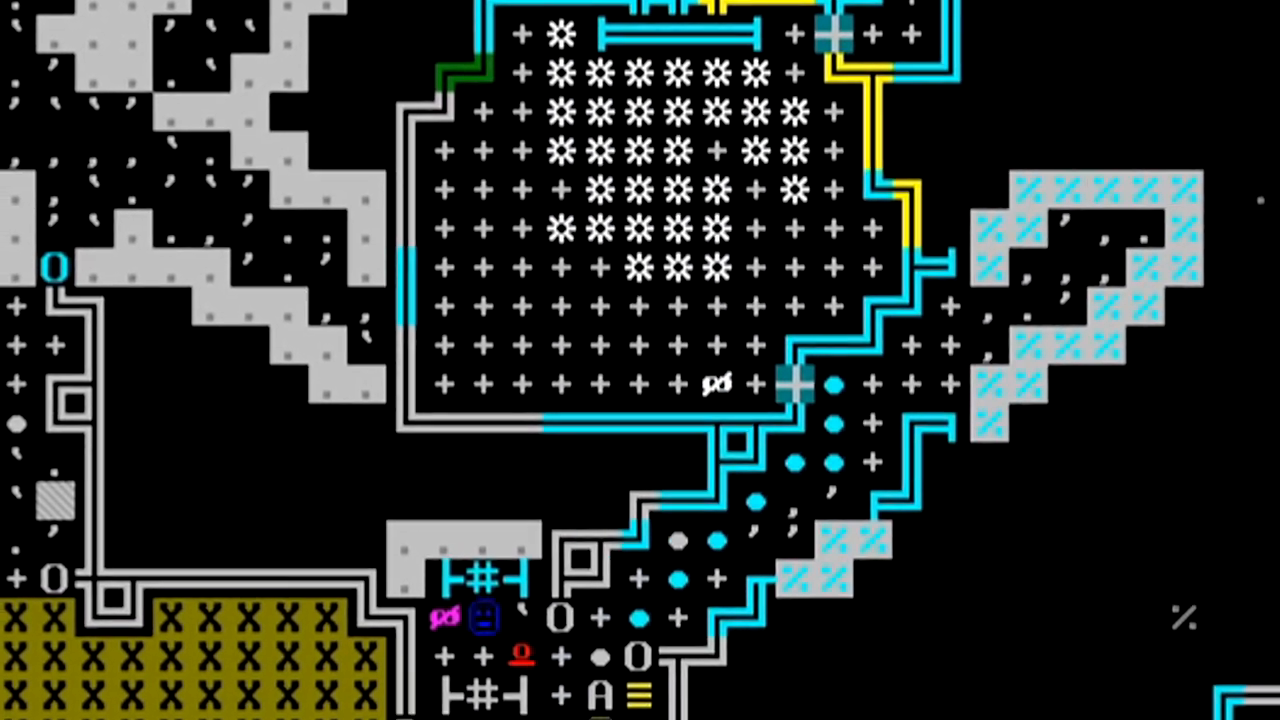
scroll("down", 3)
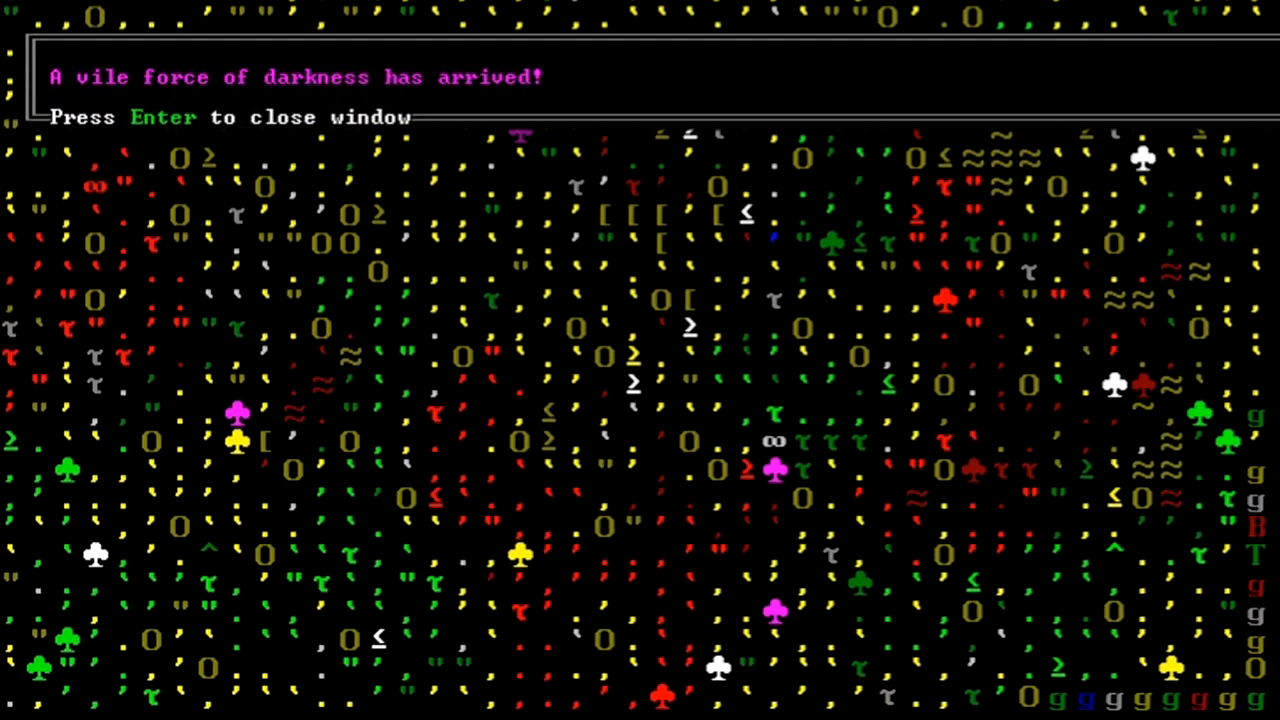
key("enter")
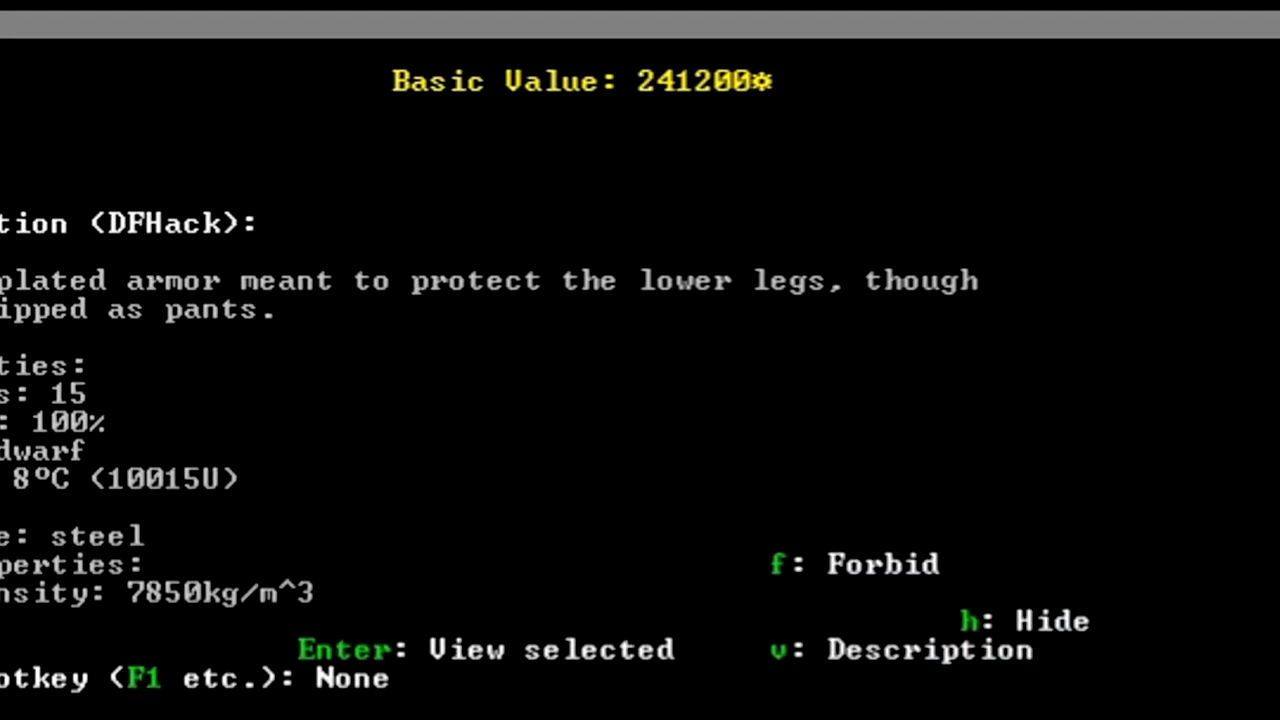
key("v")
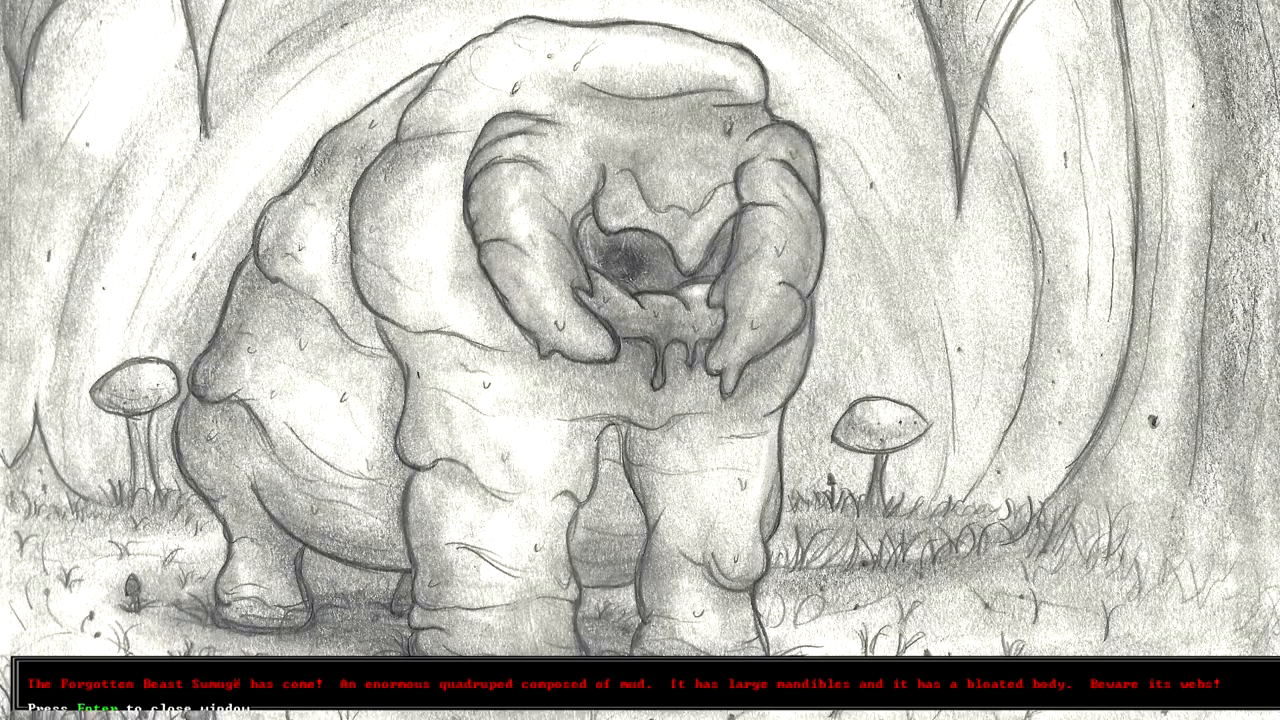
key("enter")
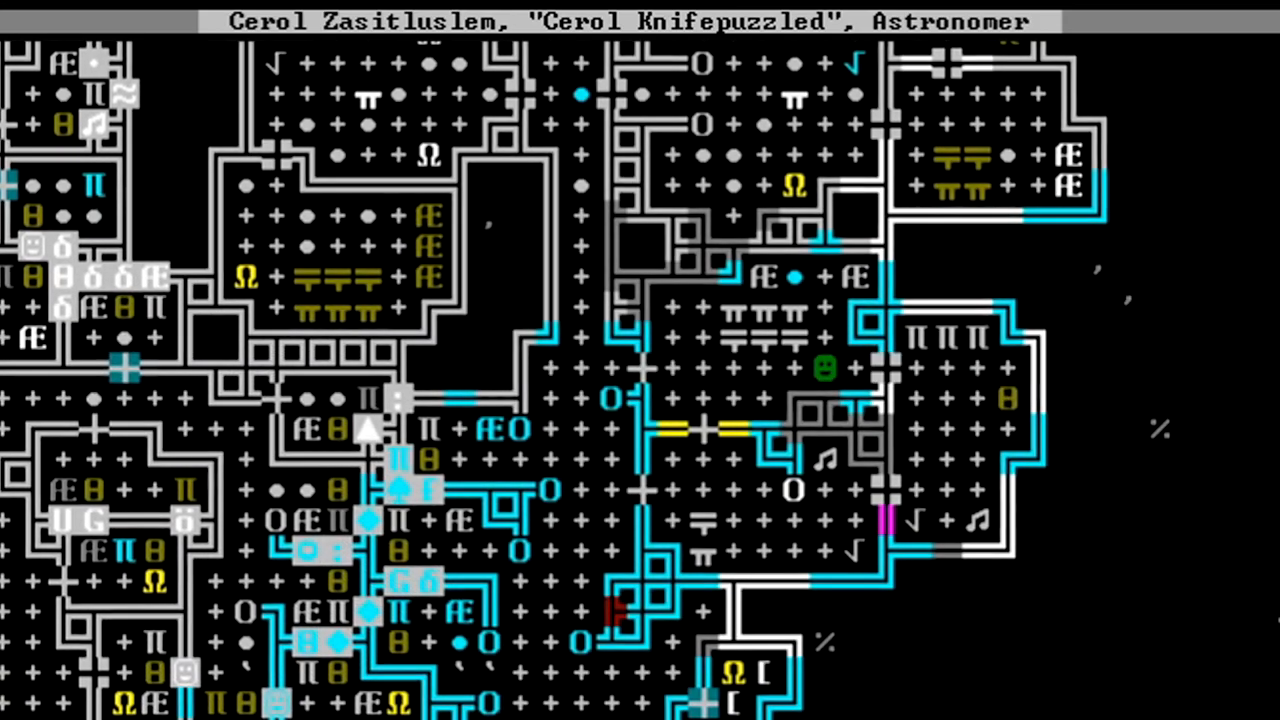
scroll("down", 3)
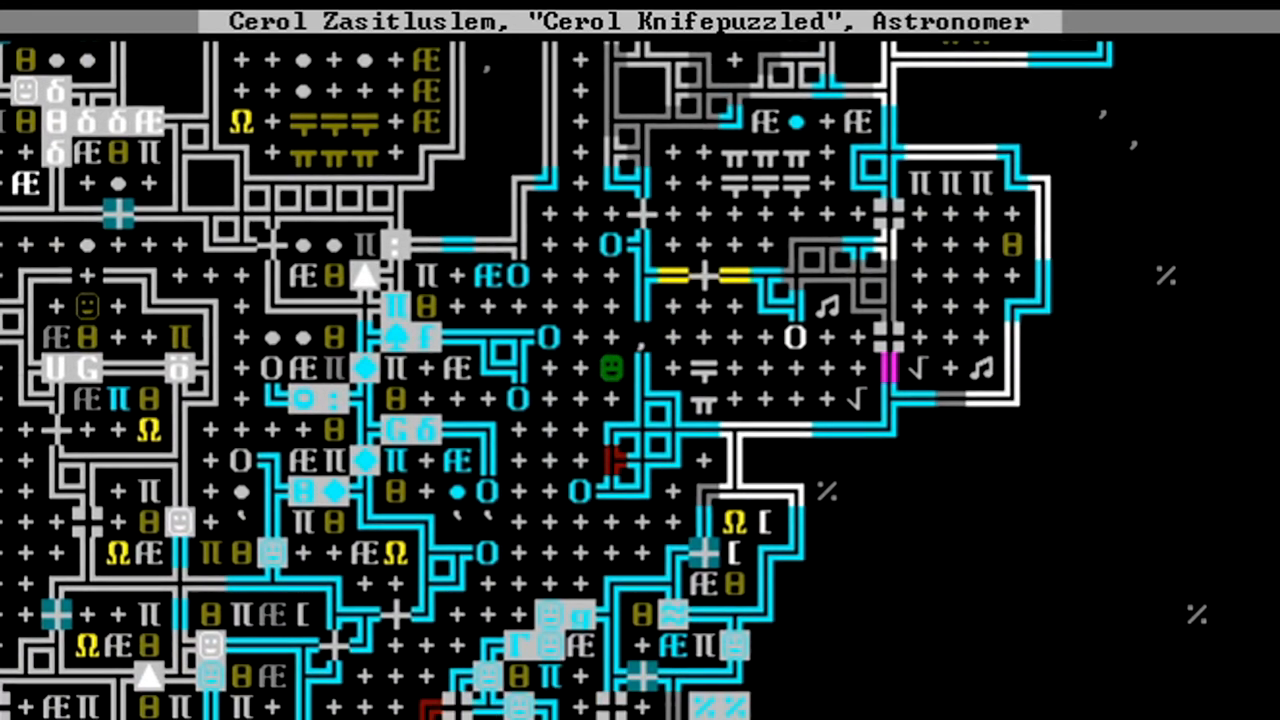
scroll("down", 3)
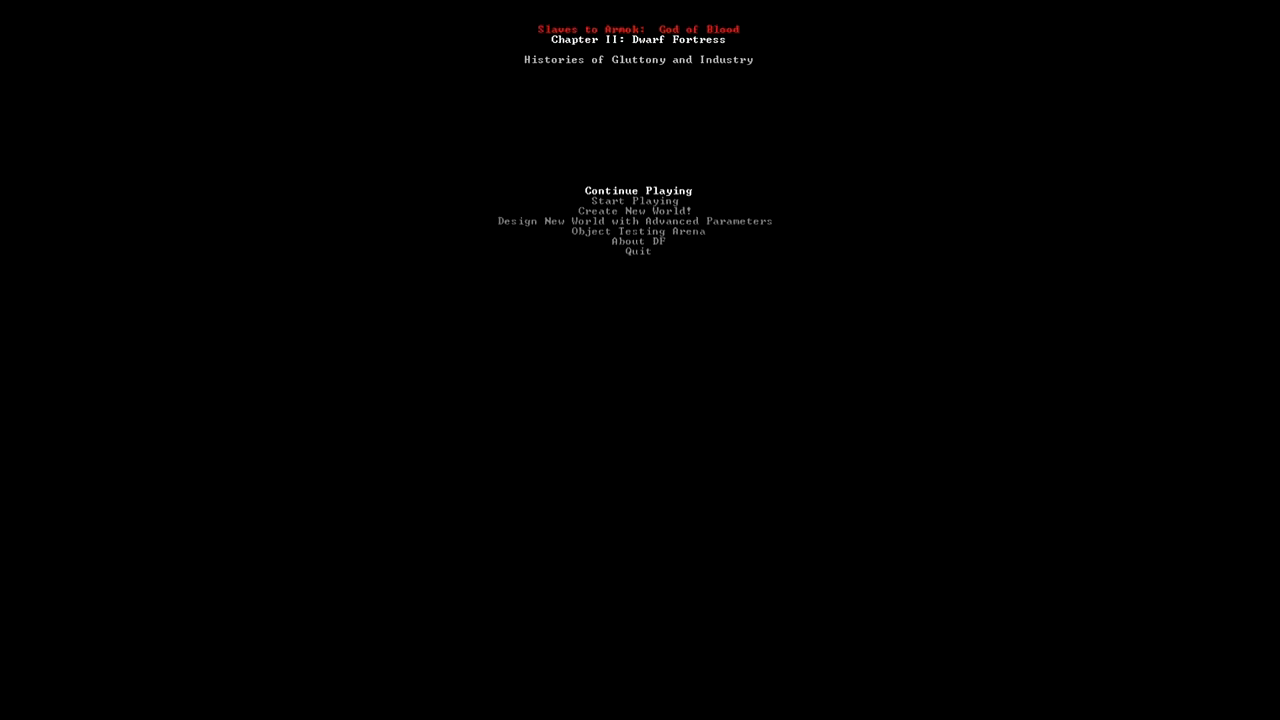
left_click(638, 190)
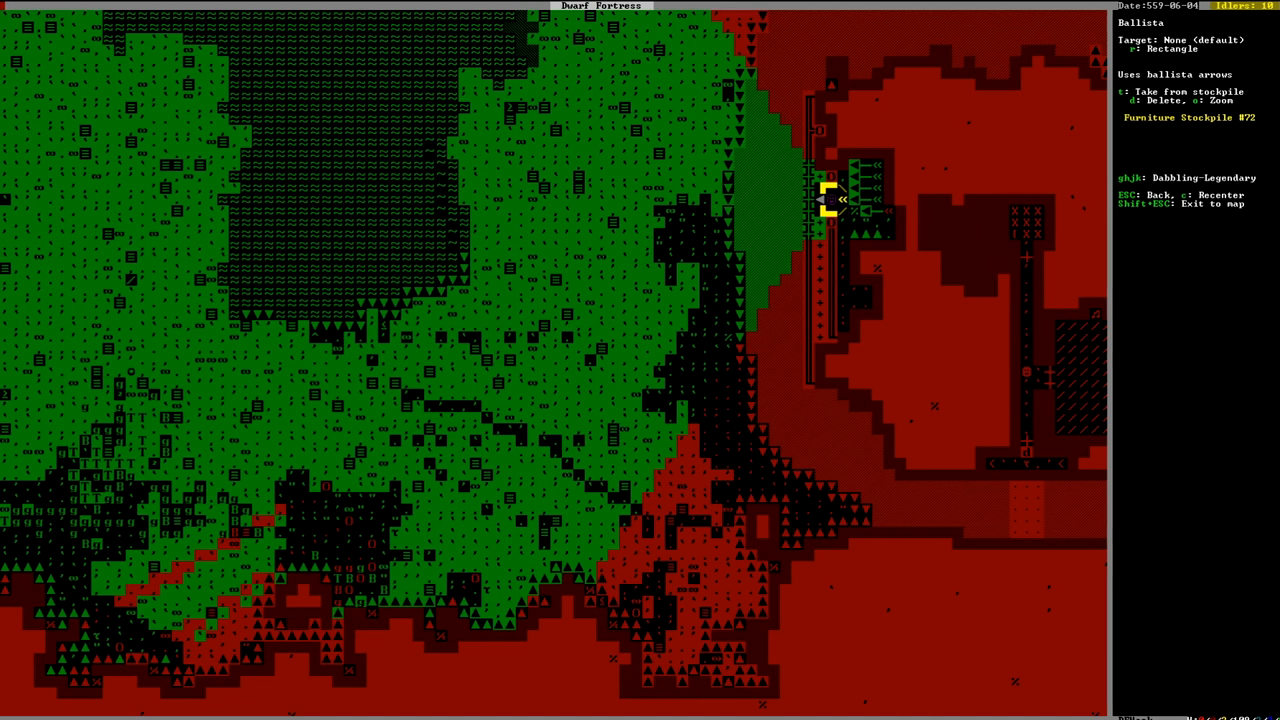
Mark a ballista target-area corner, then save dfhack-0.47.04-r3-Windows-64bit.zip from GitHub releases.
key("r")
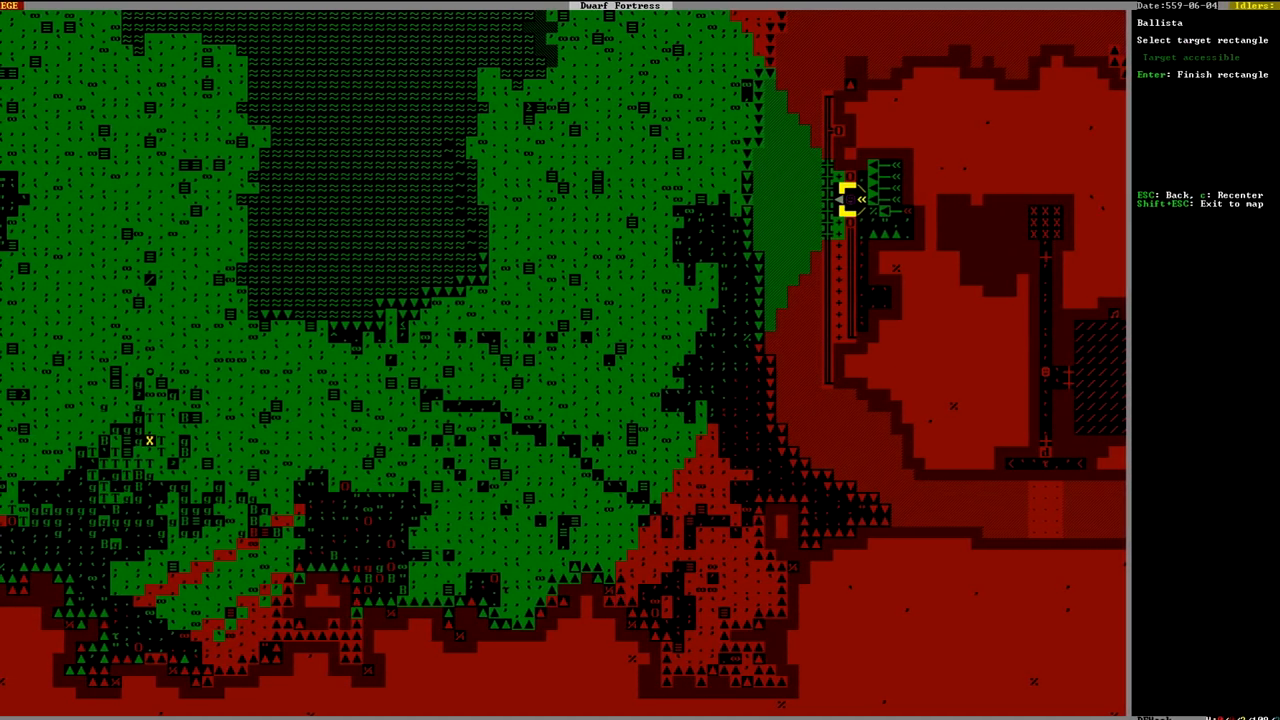
key("Enter")
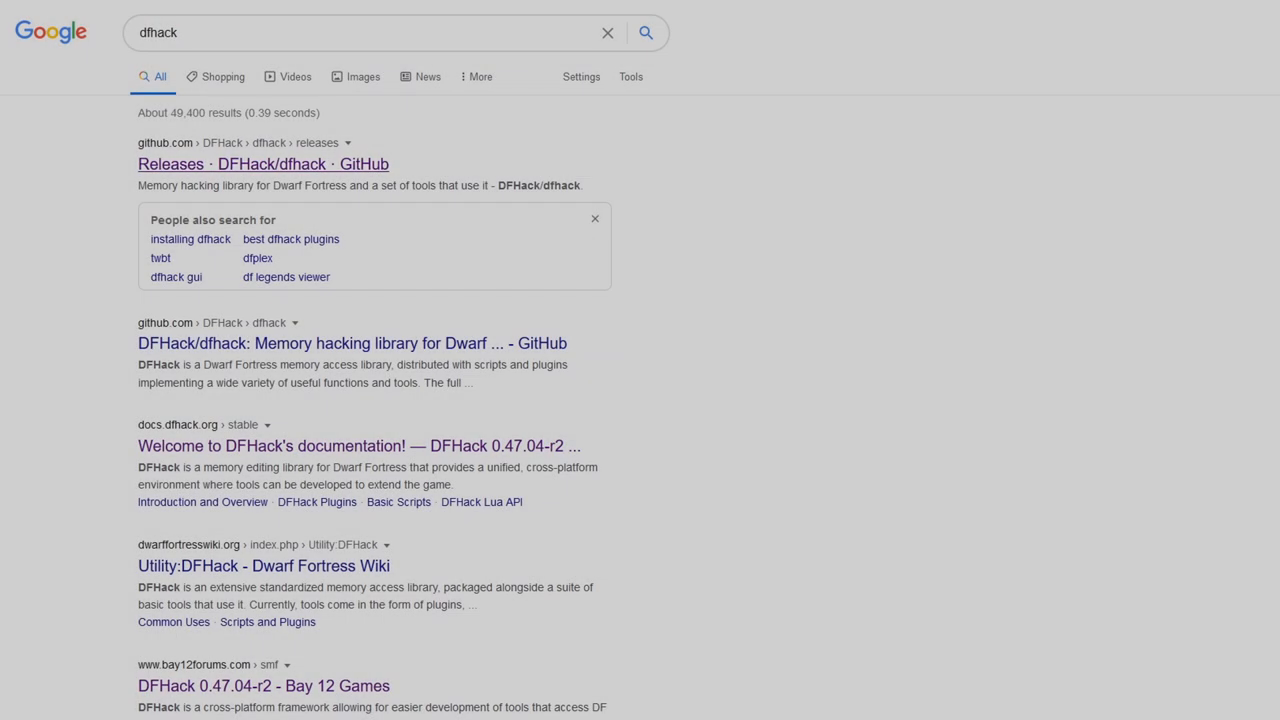
left_click(263, 163)
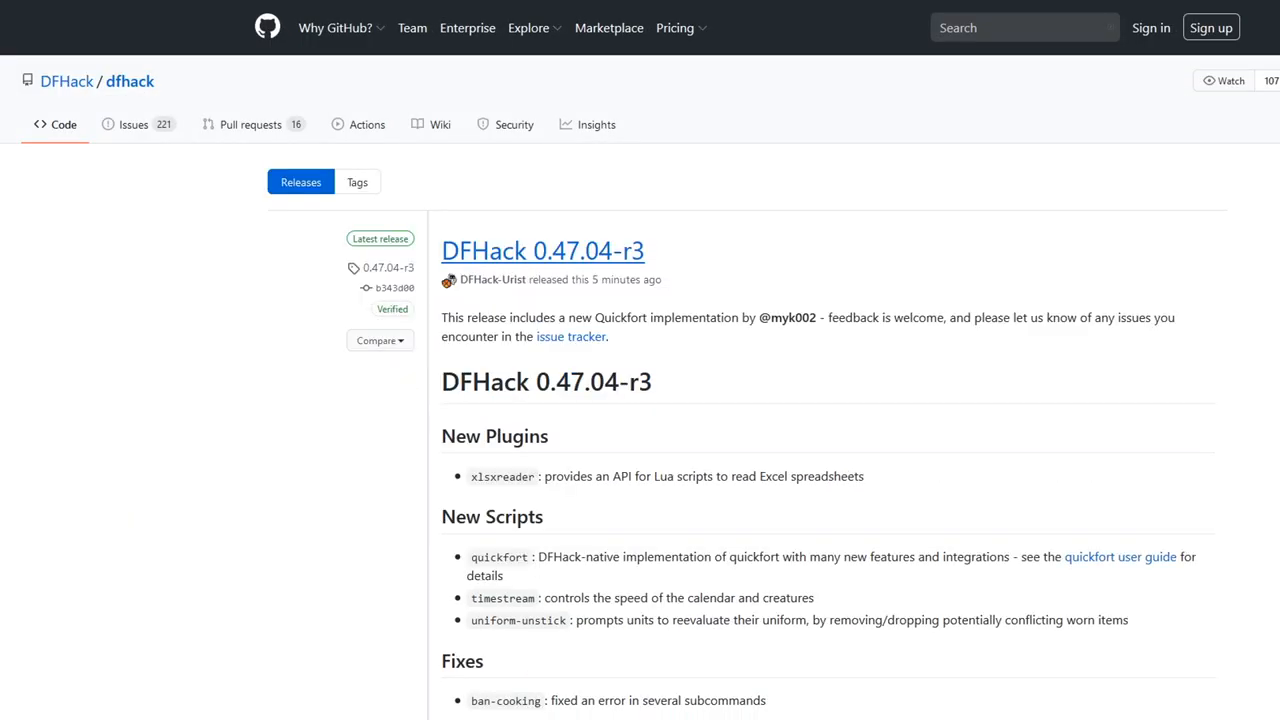
left_click(561, 532)
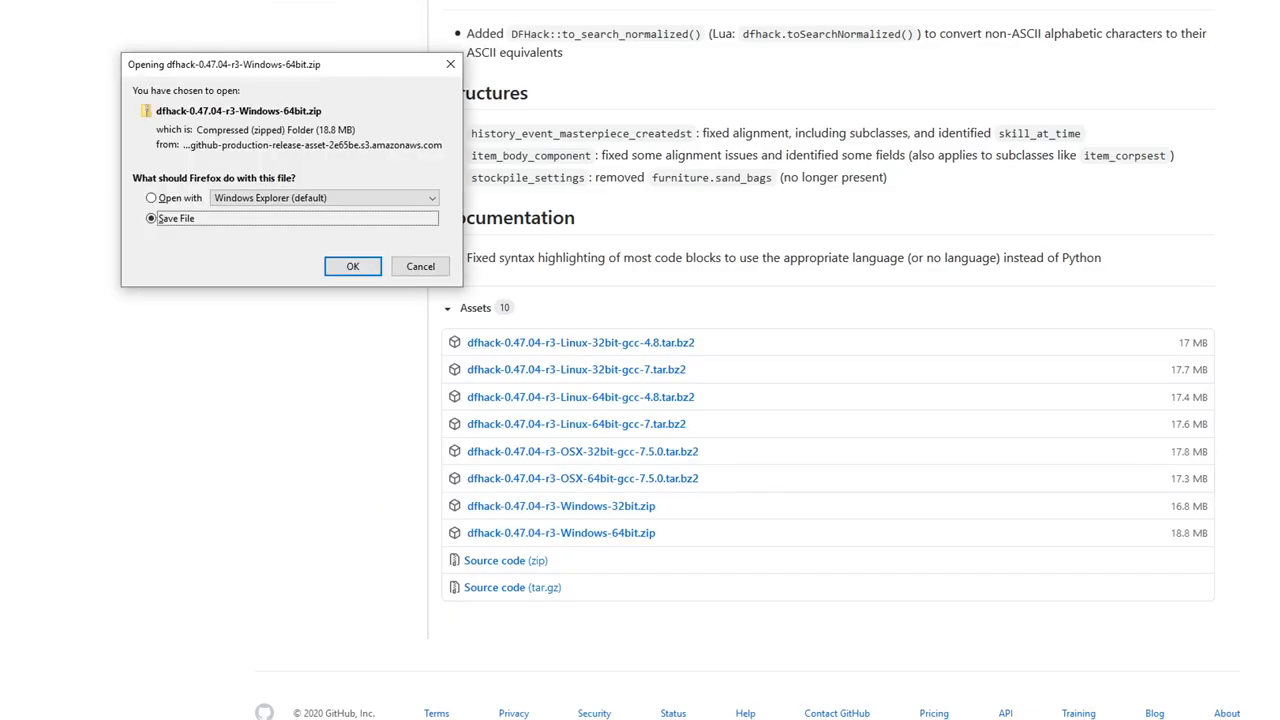